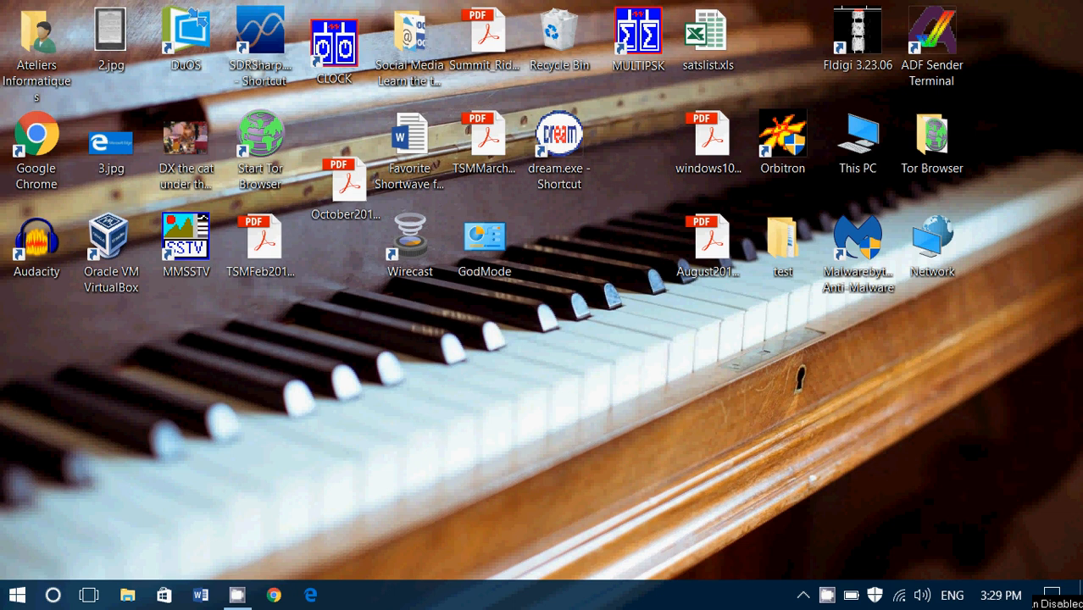
pyautogui.moveTo(350, 536)
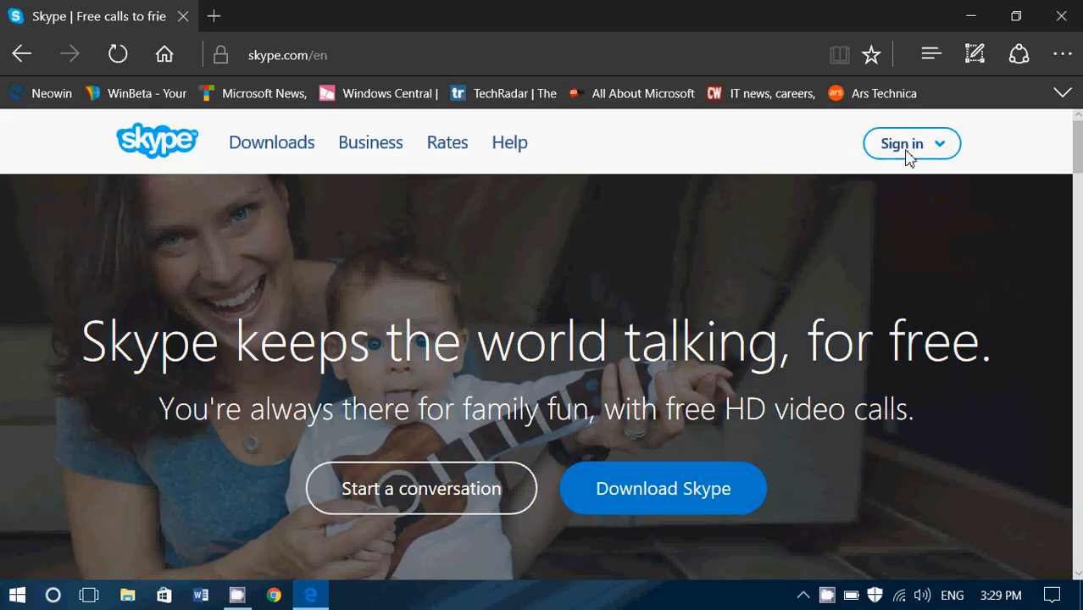
# Sign in to Skype's My account page with the suggested Microsoft account.
pyautogui.click(912, 142)
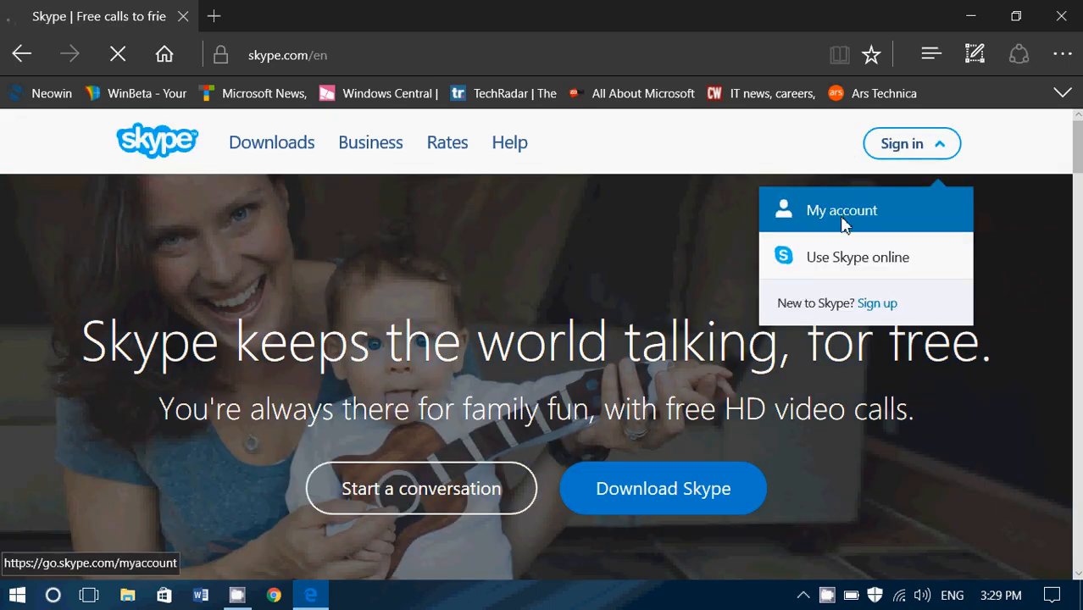
pyautogui.click(841, 210)
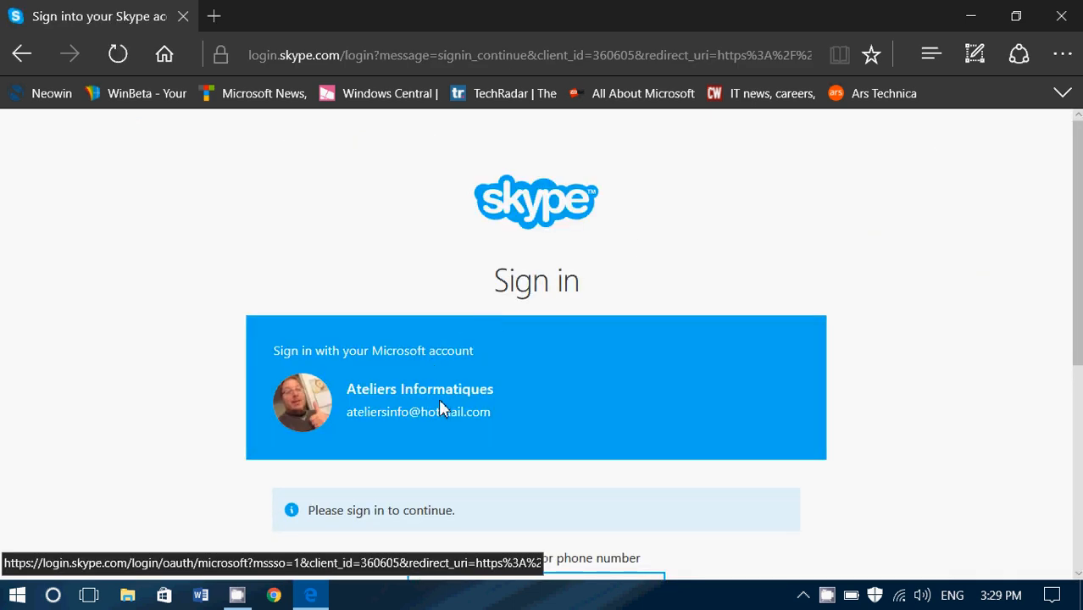
pyautogui.click(421, 404)
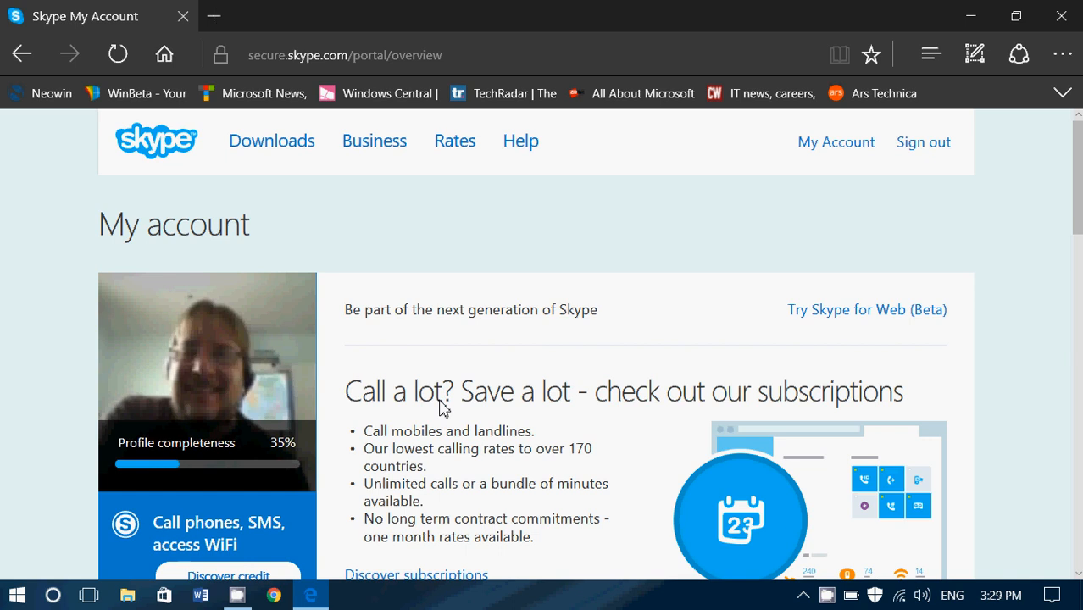
pyautogui.moveTo(824, 156)
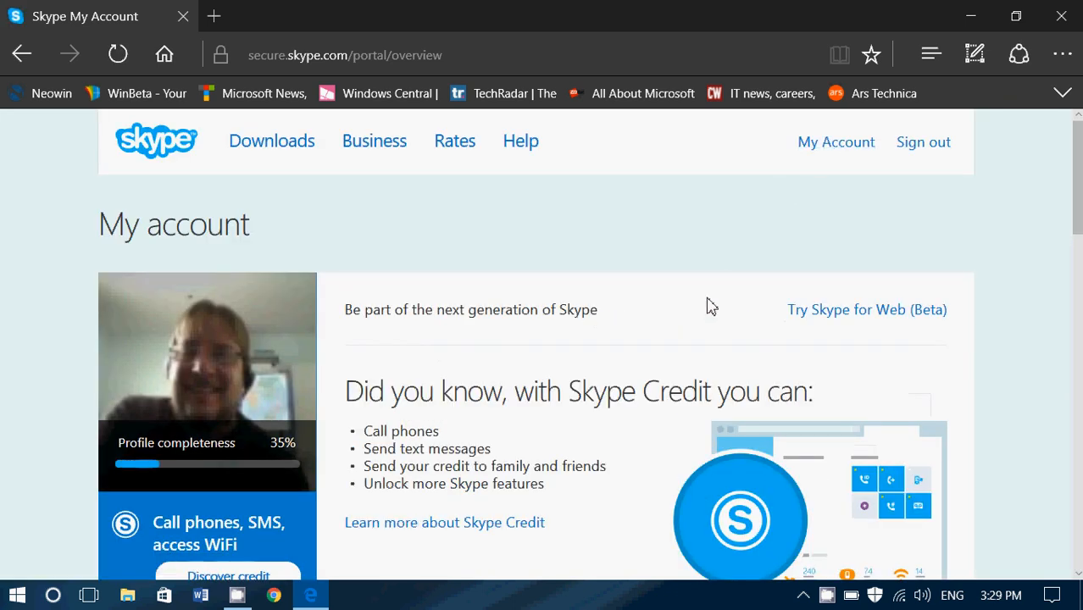
# Reach Account details and go to the Account settings page.
pyautogui.scroll(-3)
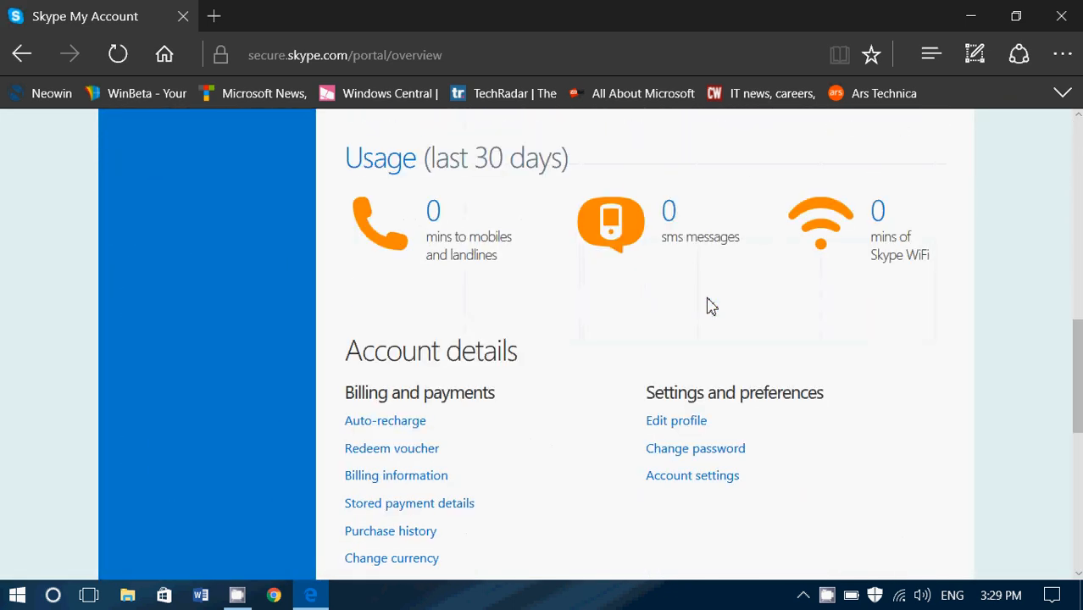
pyautogui.scroll(-3)
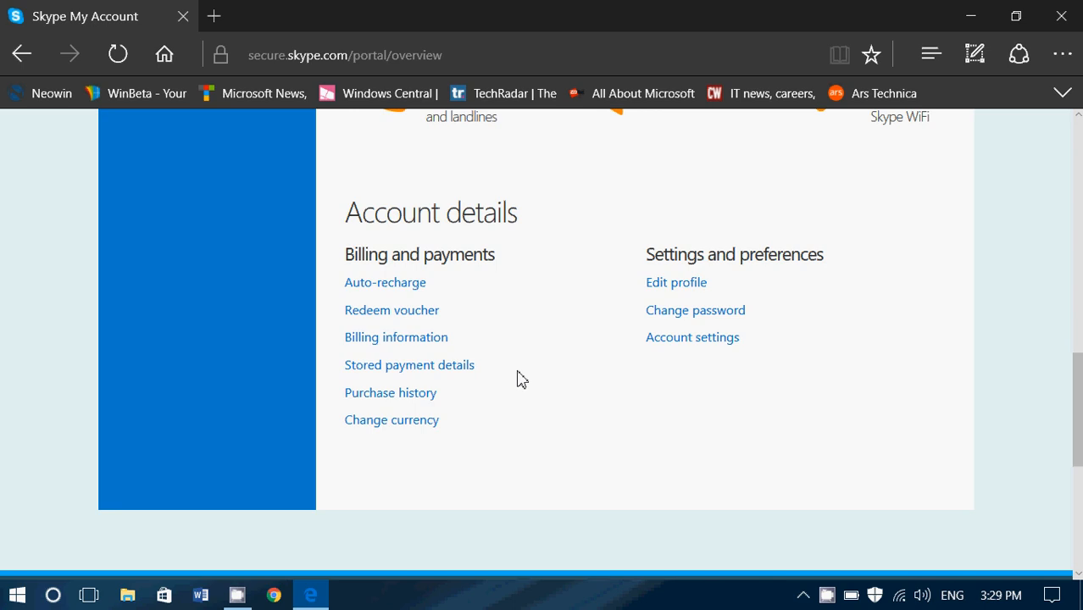
pyautogui.click(692, 337)
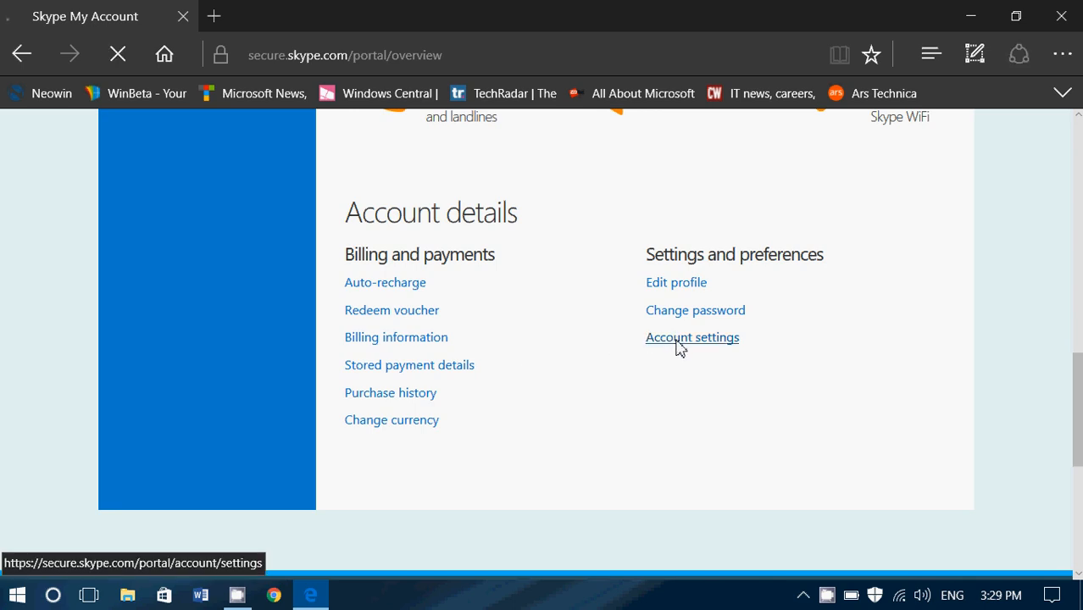
# Request unlinking the linked Microsoft account from Account settings.
pyautogui.click(691, 337)
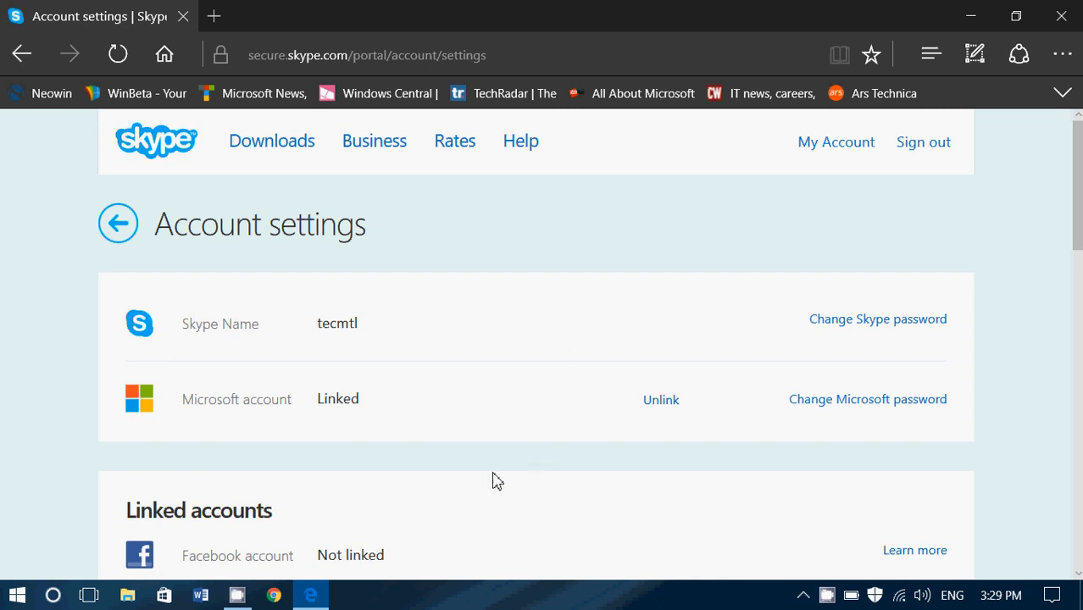
pyautogui.moveTo(149, 404)
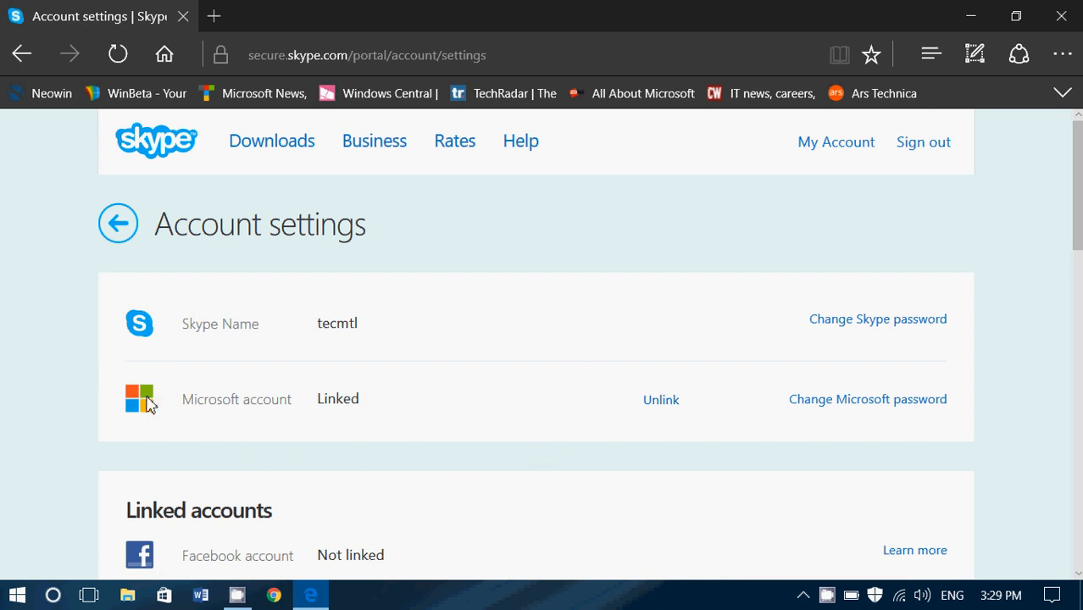
pyautogui.moveTo(484, 400)
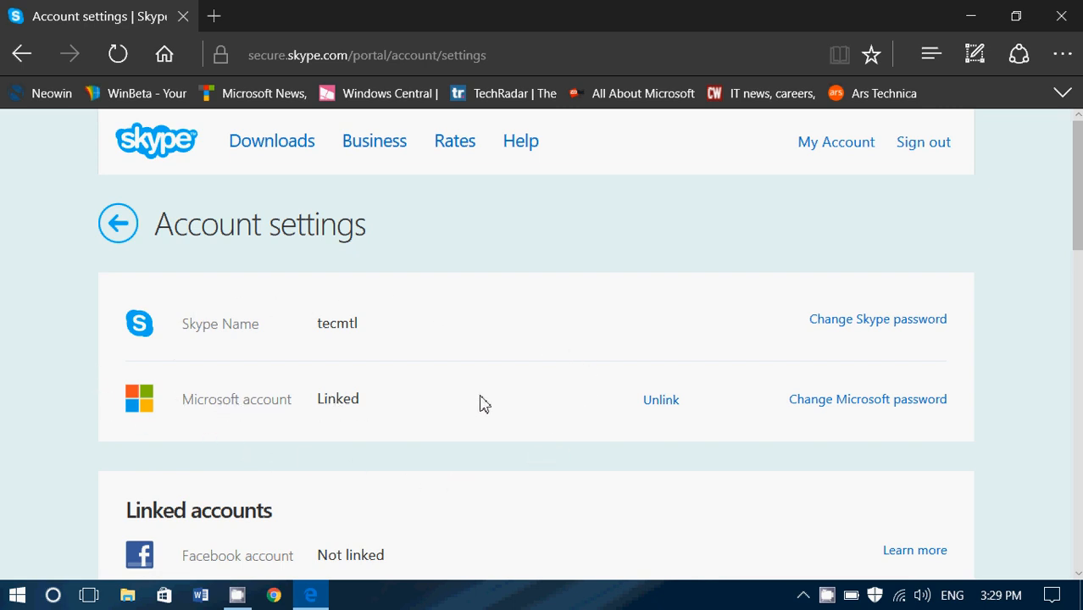
pyautogui.moveTo(661, 410)
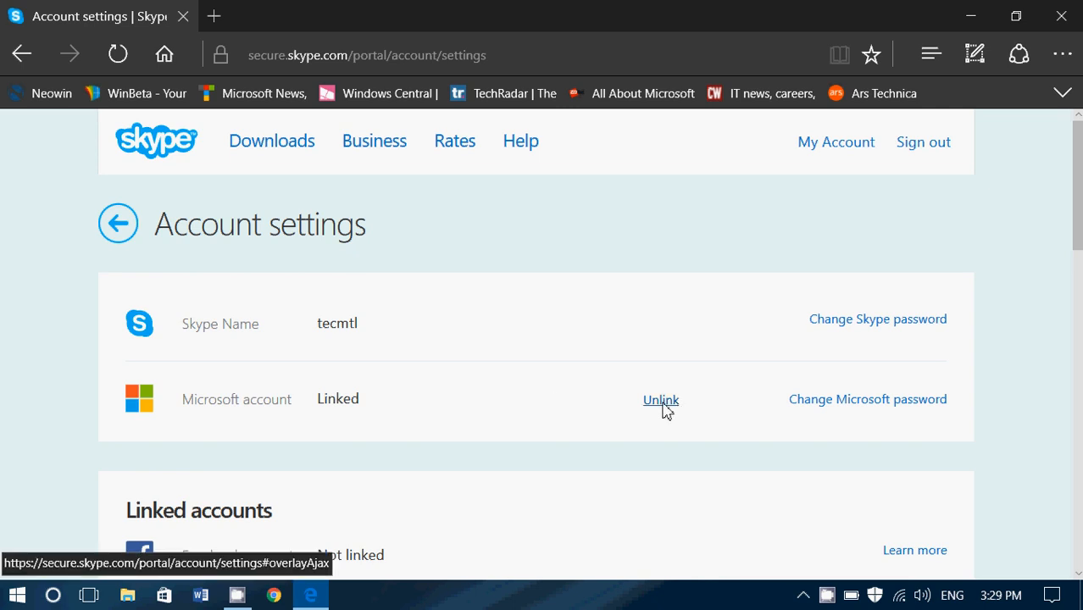
pyautogui.click(661, 400)
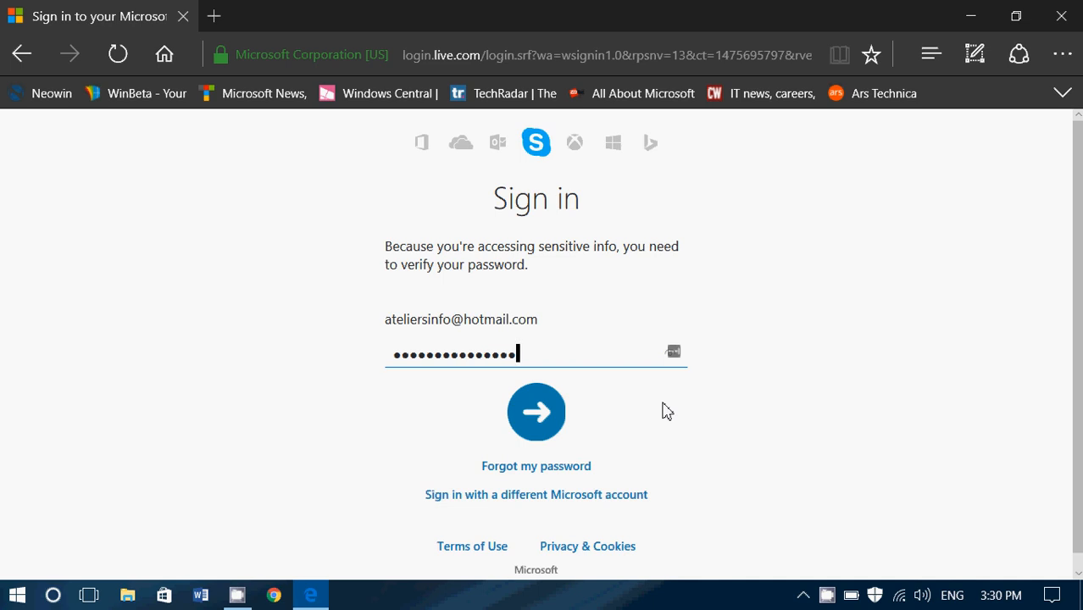
# Verify the Microsoft password and decline Edge's offer to save it.
pyautogui.click(536, 412)
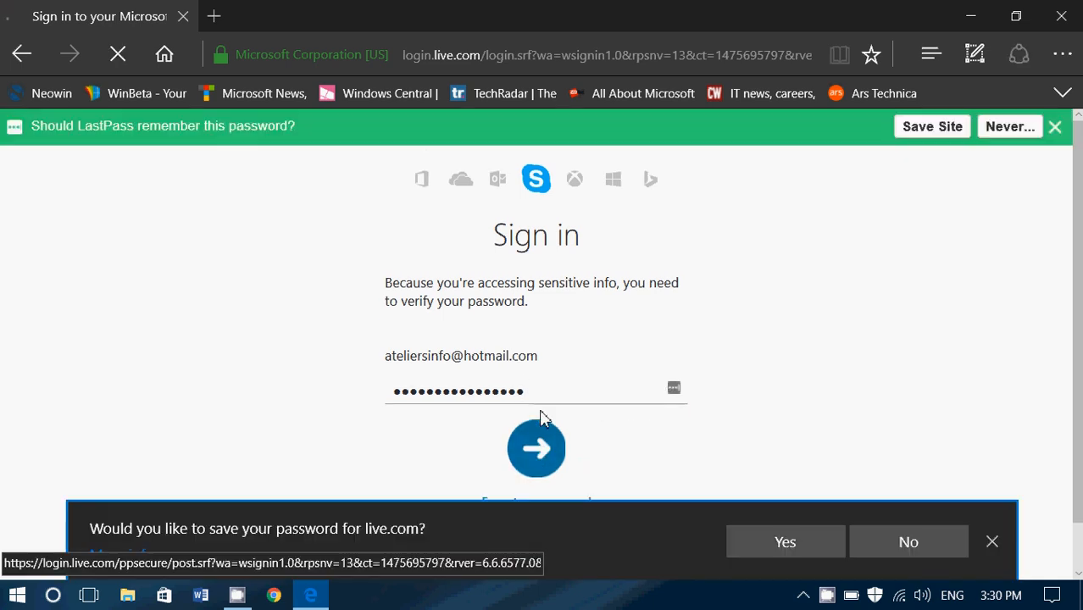
pyautogui.click(536, 448)
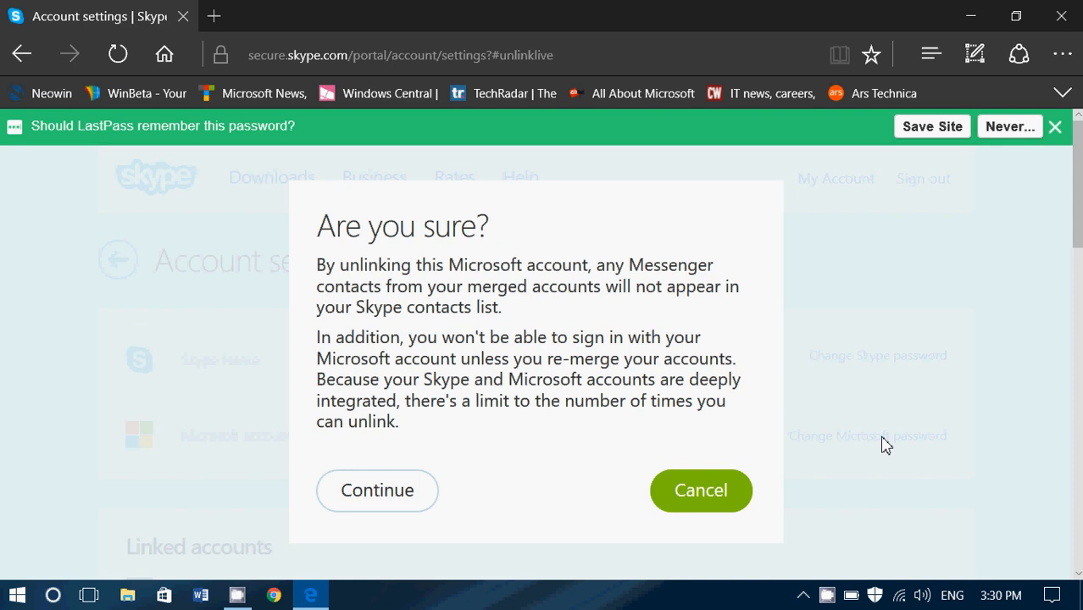
pyautogui.moveTo(454, 463)
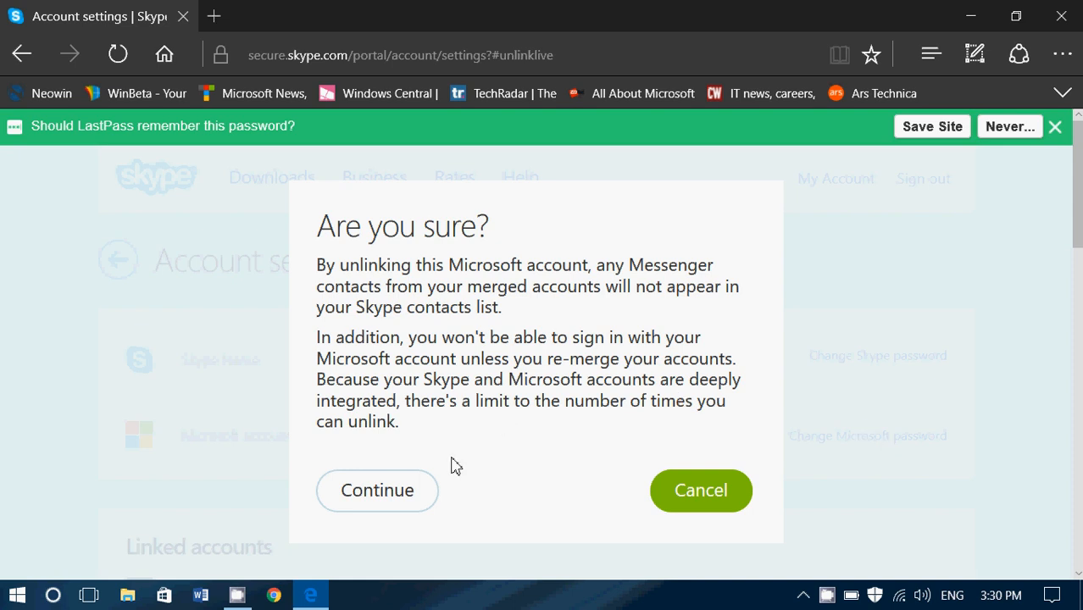
pyautogui.moveTo(371, 501)
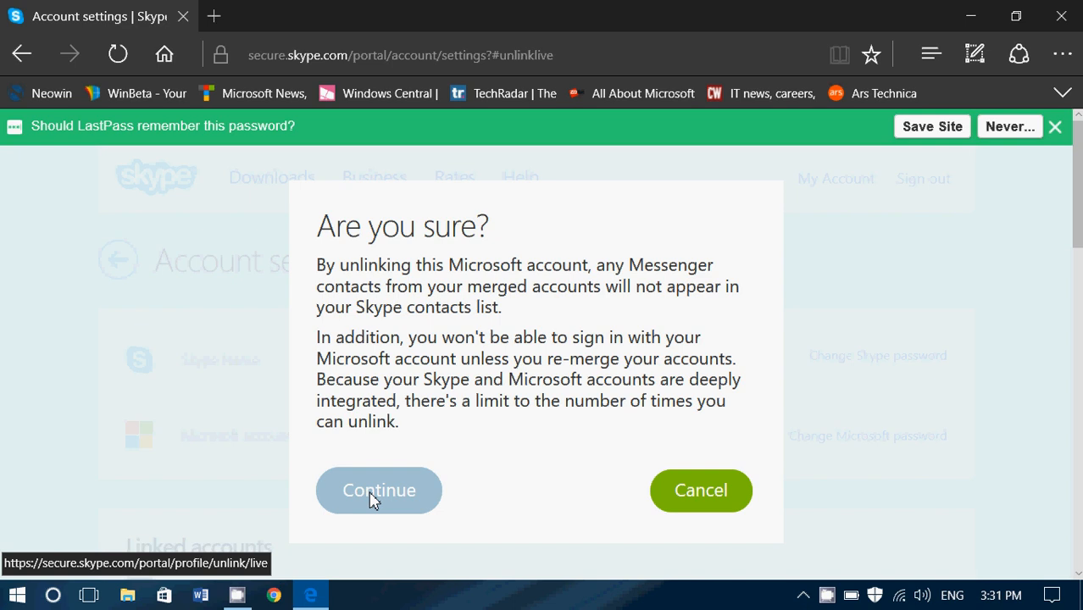
pyautogui.moveTo(969, 317)
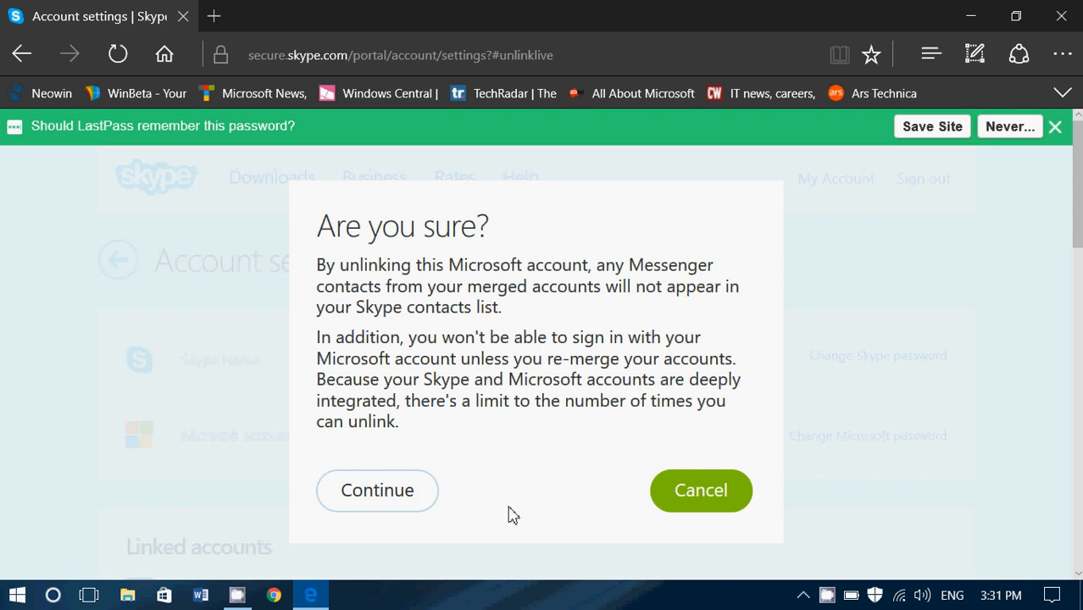
pyautogui.click(828, 597)
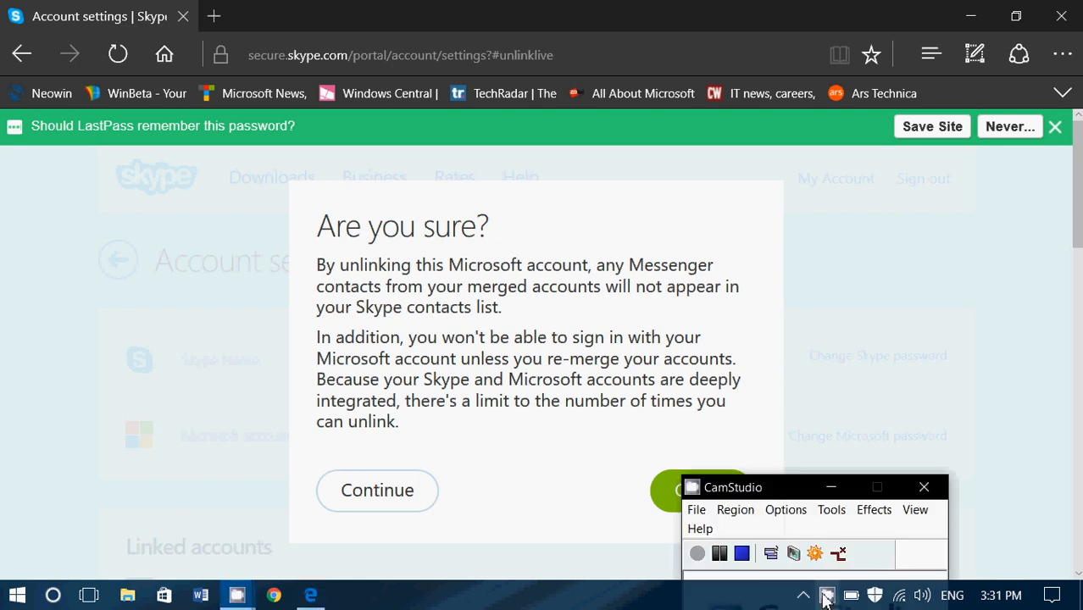